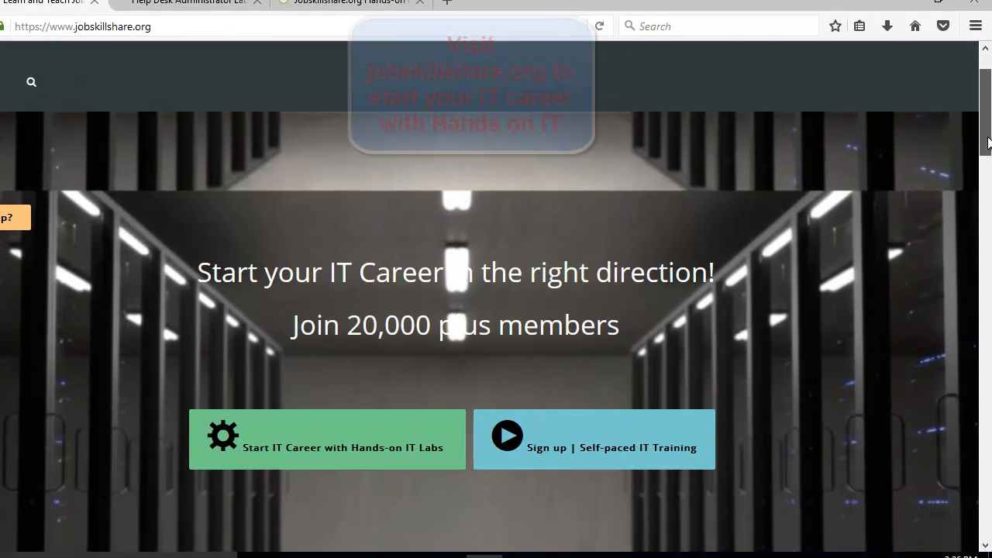
# Scroll the home page down to the welcome section and 'How to use jobskillshare.org' post
pyautogui.scroll(-3)
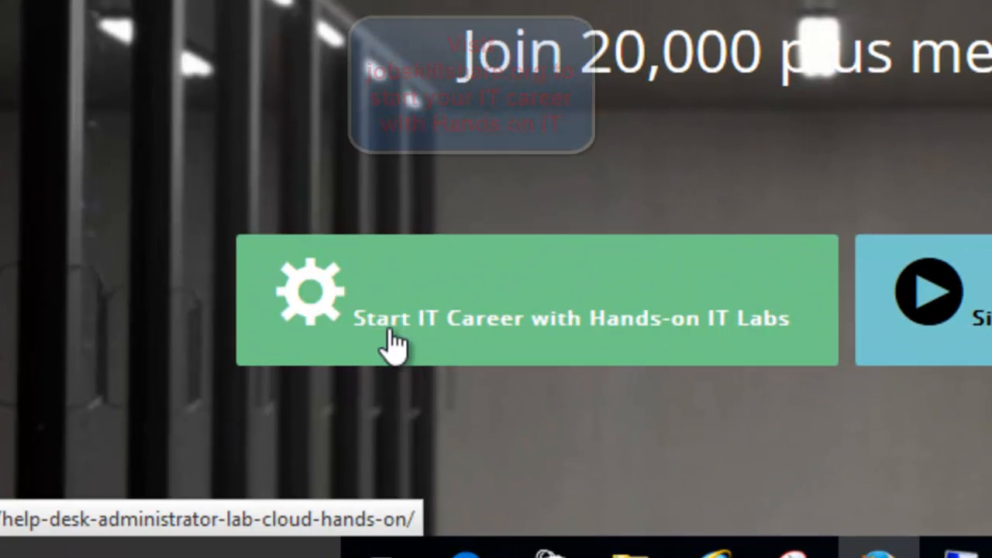
pyautogui.moveTo(617, 321)
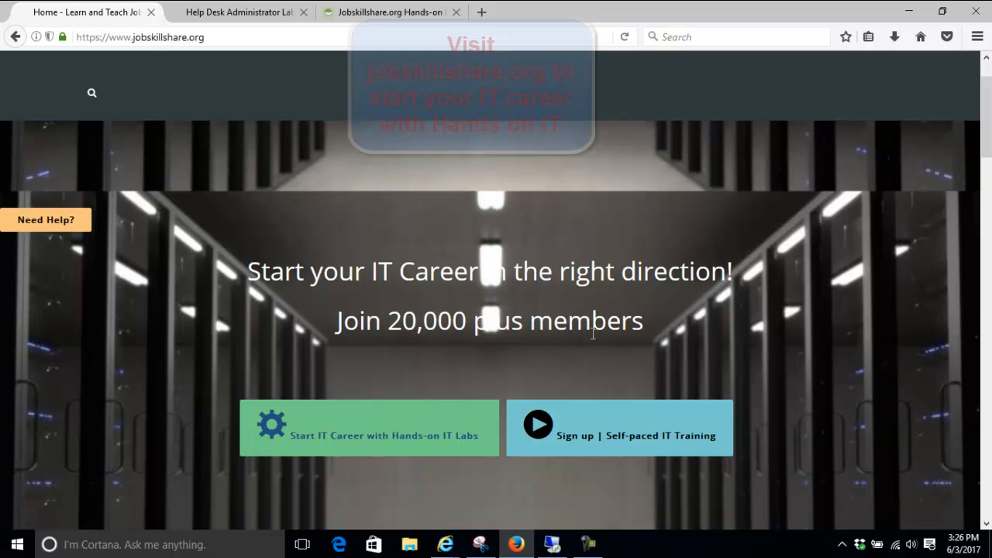
pyautogui.moveTo(902, 236)
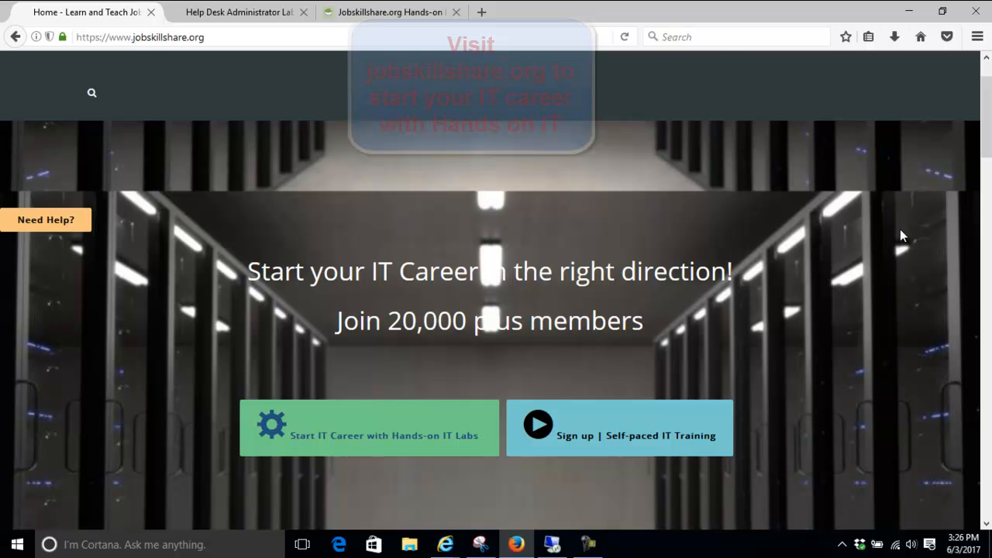
pyautogui.scroll(-3)
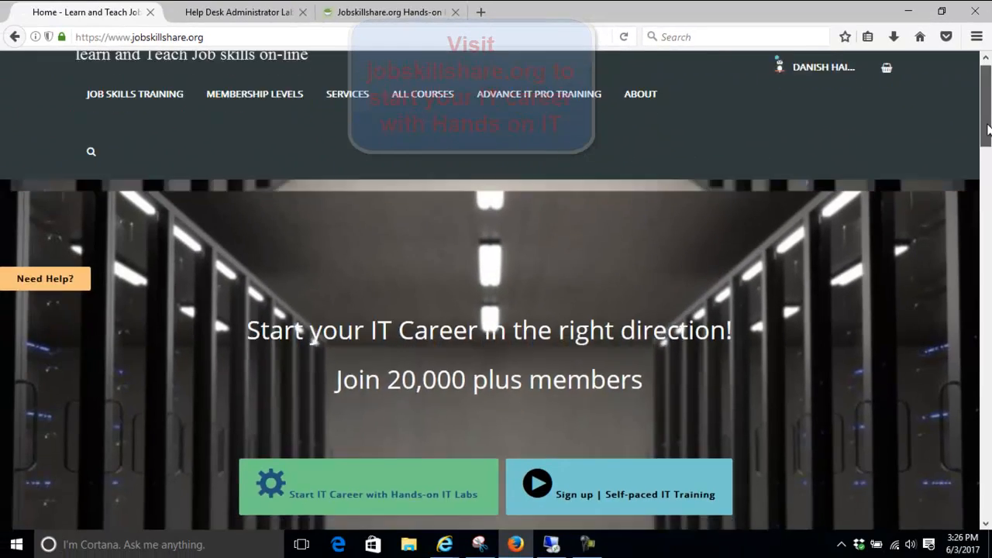
pyautogui.scroll(-3)
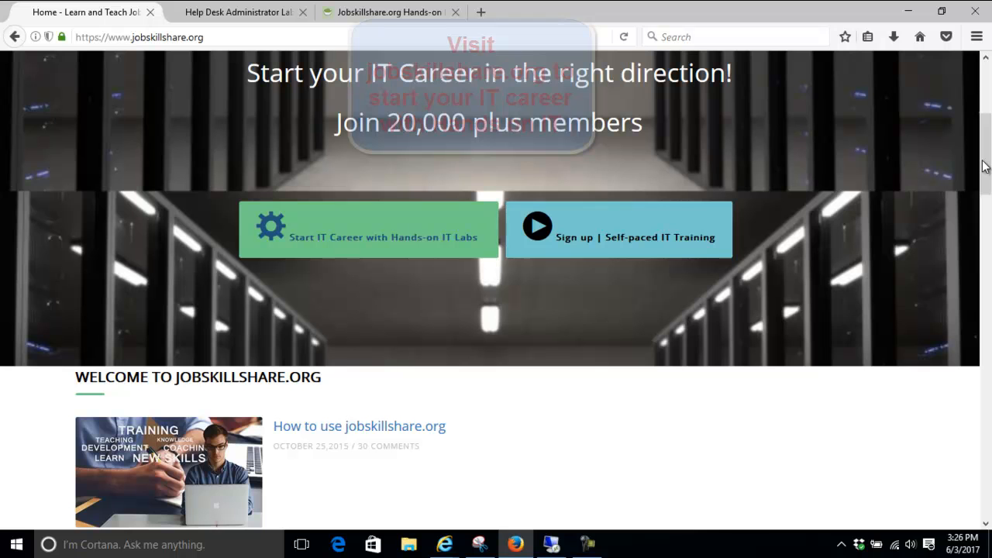
pyautogui.moveTo(354, 226)
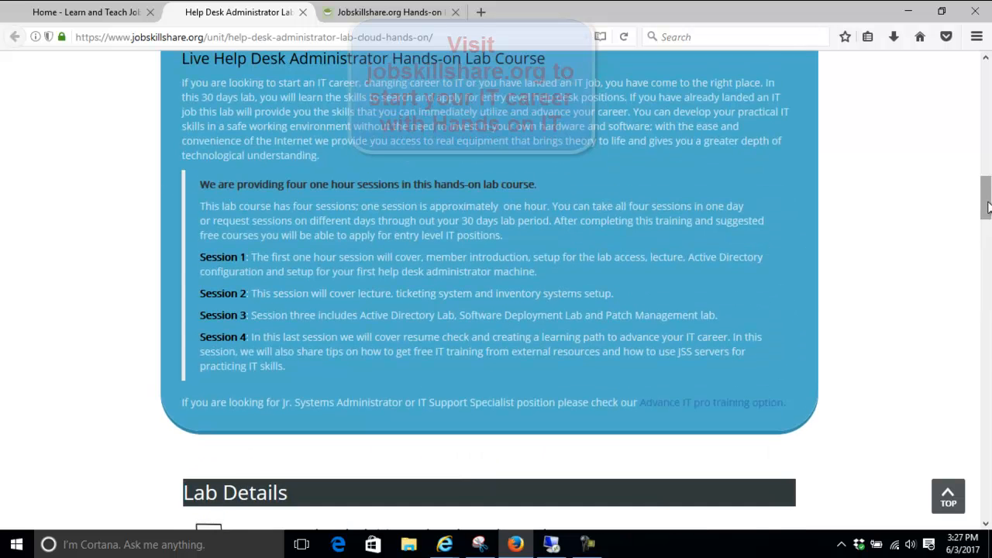
# Highlight the Bonus line on Cisco router, switch and firewall access, then reach the Lab Diagram
pyautogui.scroll(-3)
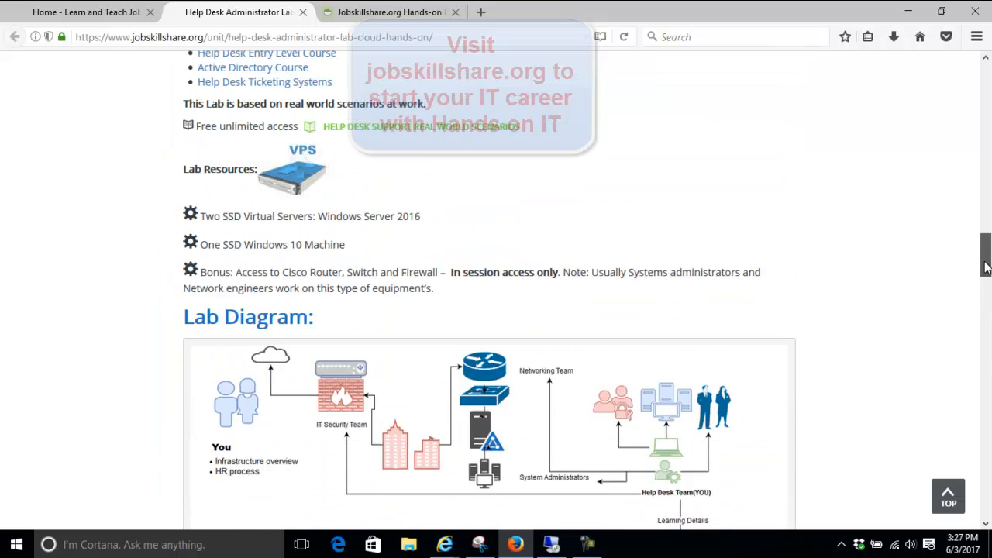
pyautogui.scroll(-3)
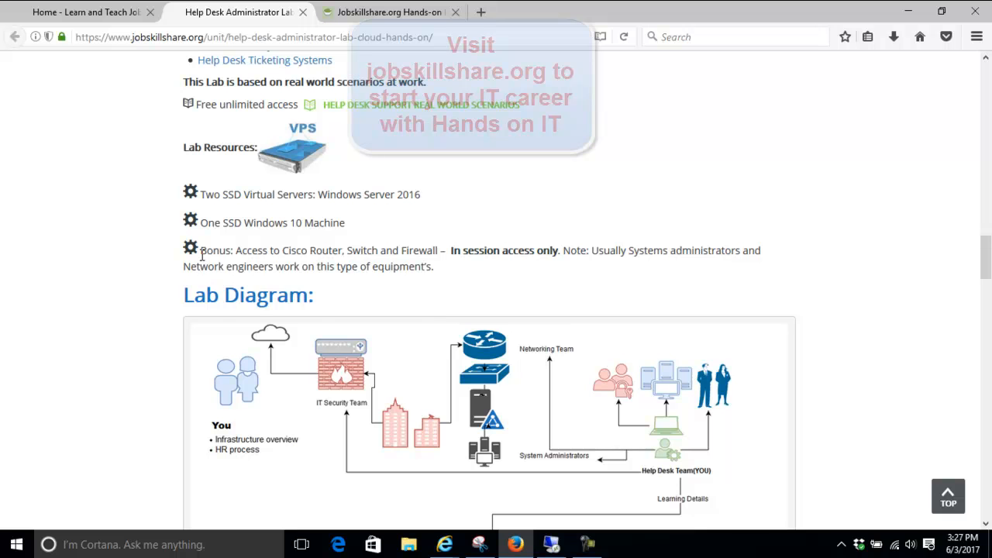
pyautogui.moveTo(200, 251); pyautogui.dragTo(434, 266)
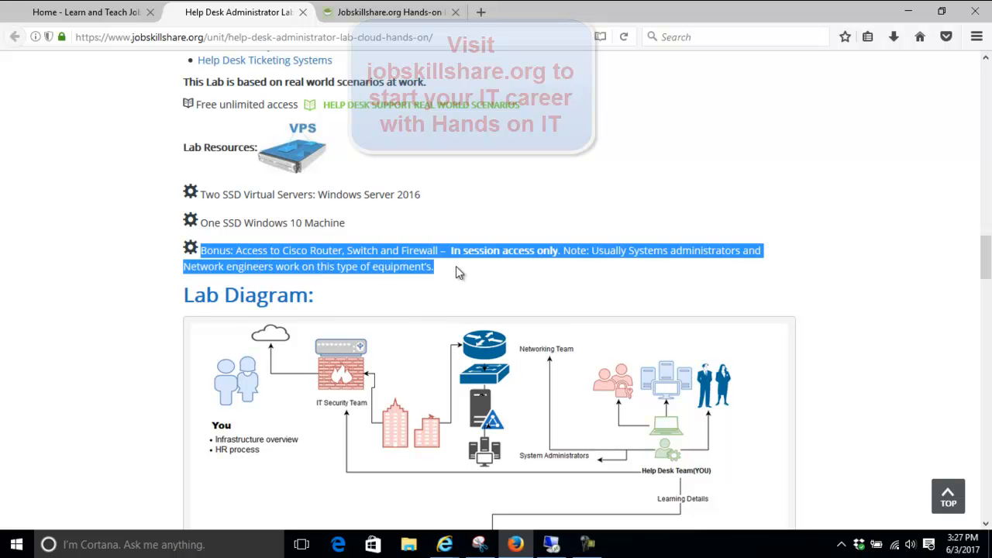
pyautogui.scroll(-3)
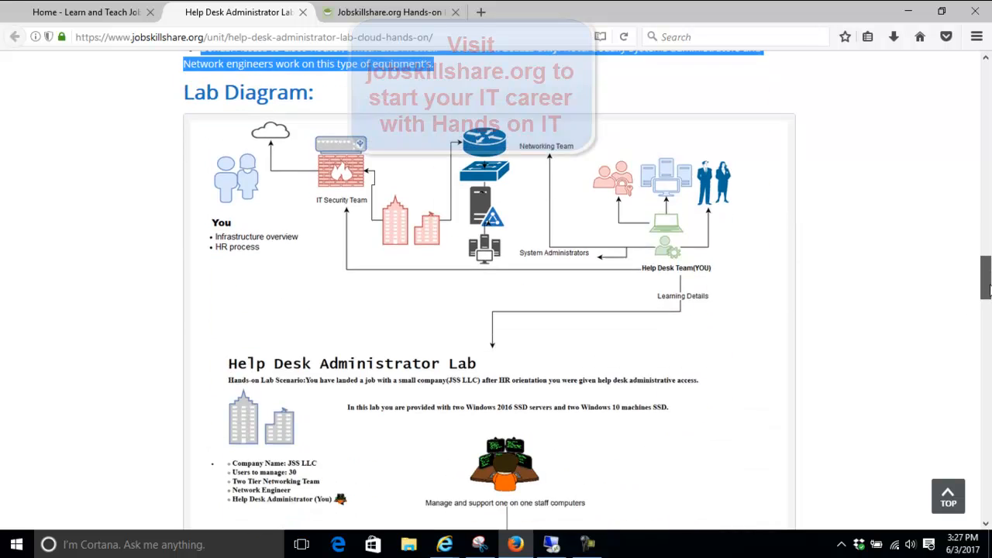
pyautogui.scroll(-3)
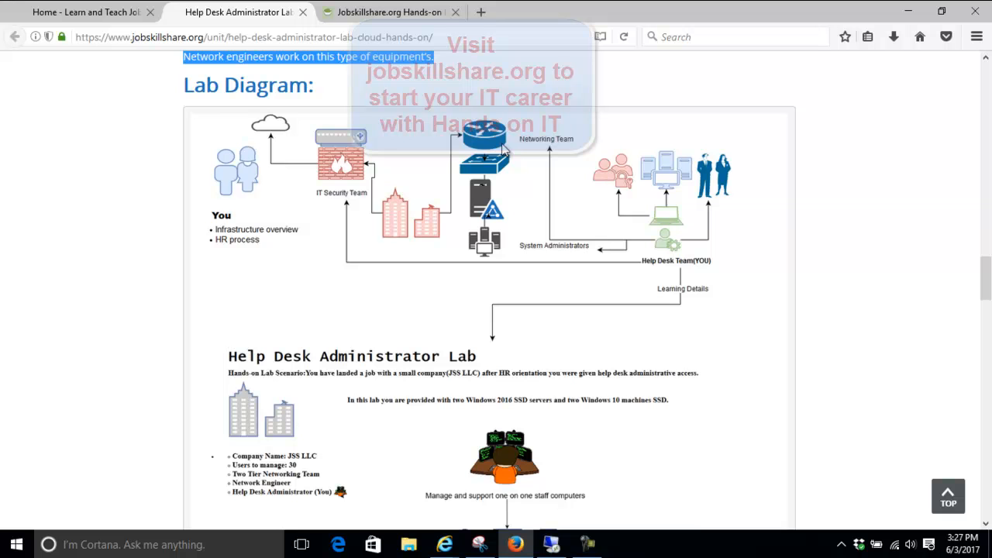
pyautogui.moveTo(525, 155)
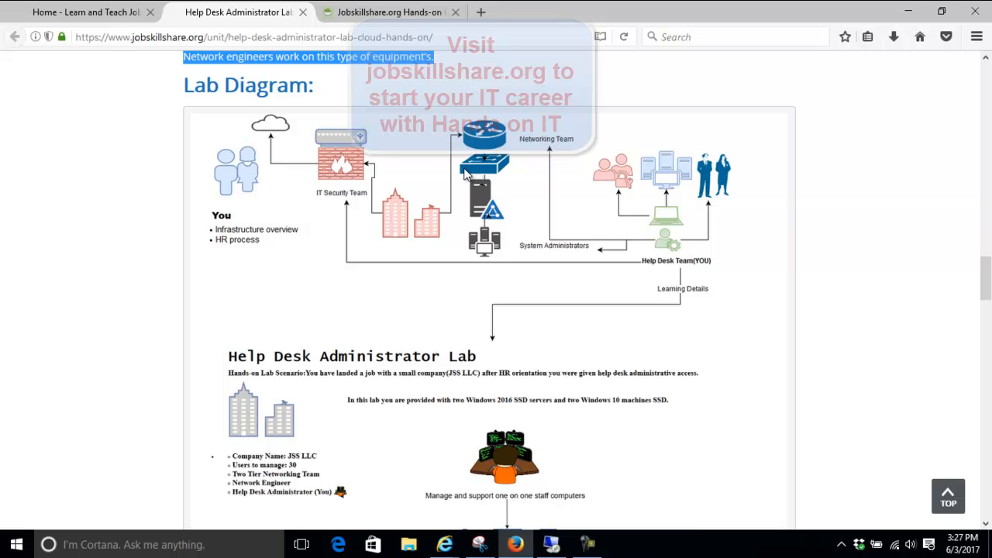
pyautogui.moveTo(484, 172)
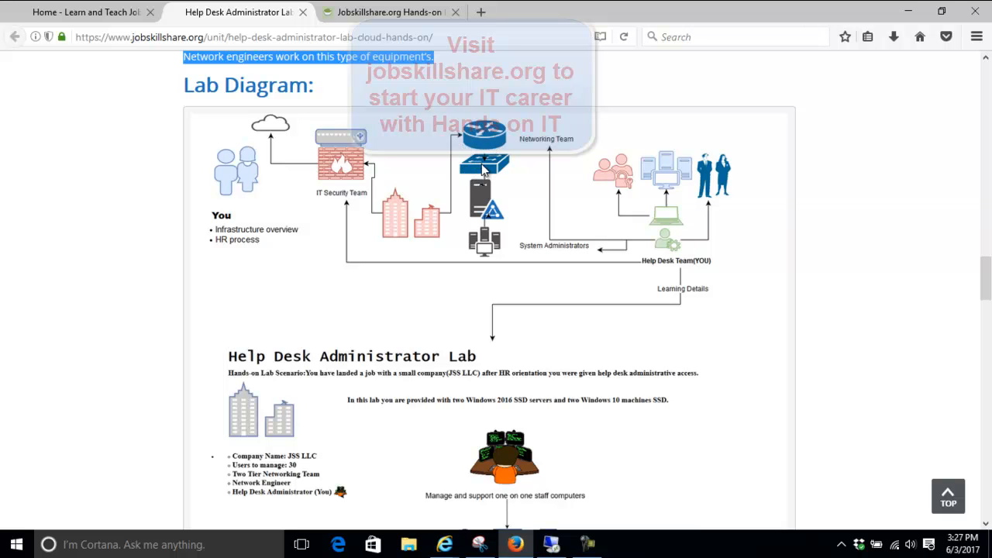
pyautogui.moveTo(483, 170)
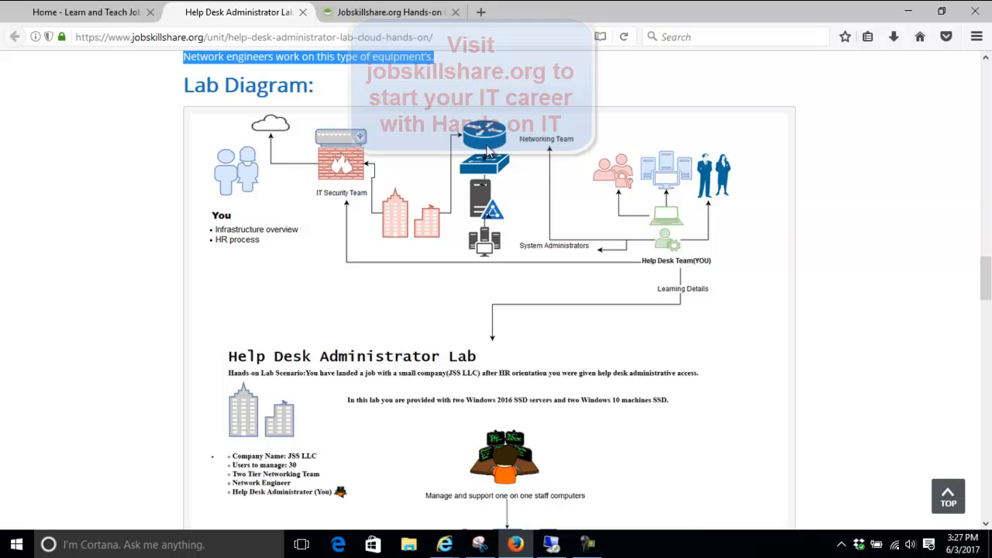
pyautogui.moveTo(509, 159)
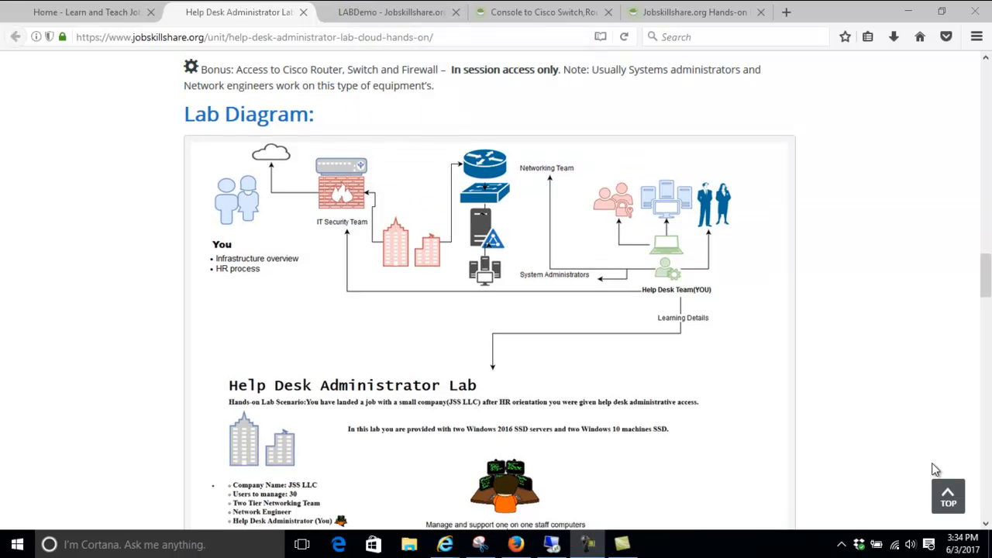
pyautogui.moveTo(490, 180)
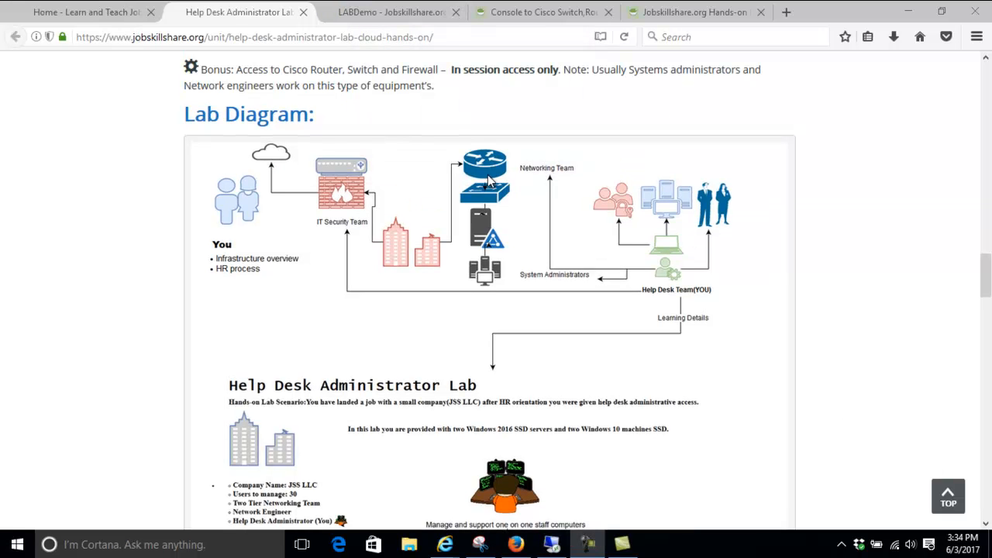
pyautogui.moveTo(388, 201)
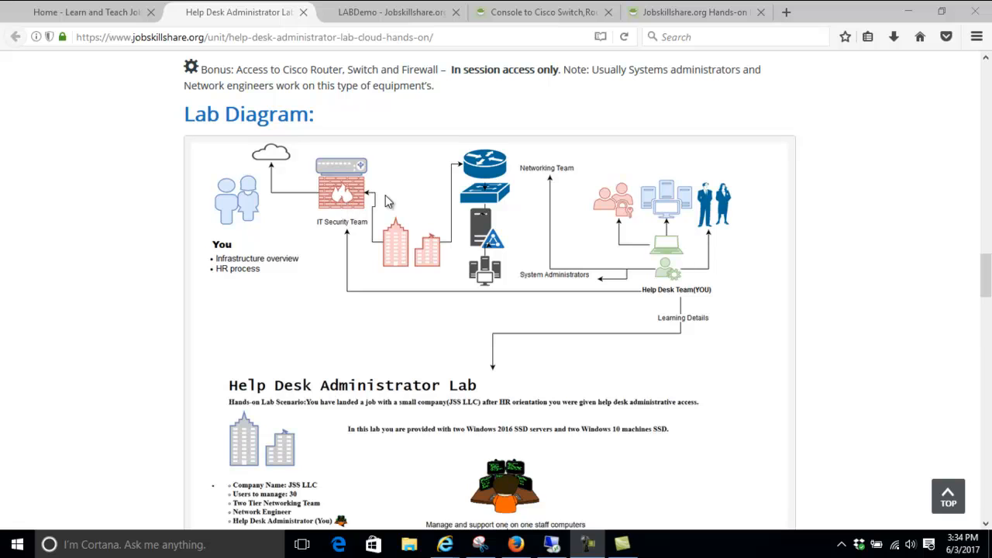
pyautogui.moveTo(324, 216)
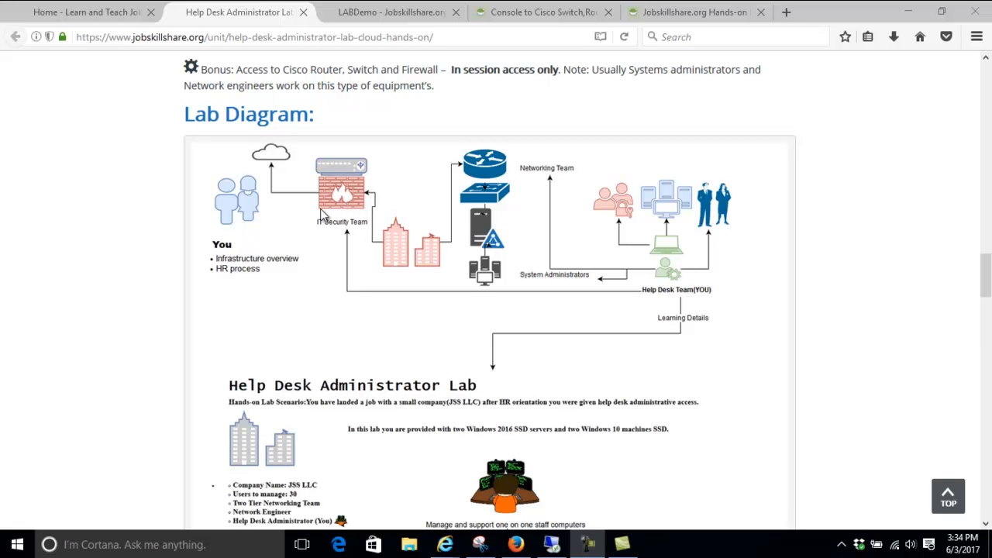
pyautogui.moveTo(396, 198)
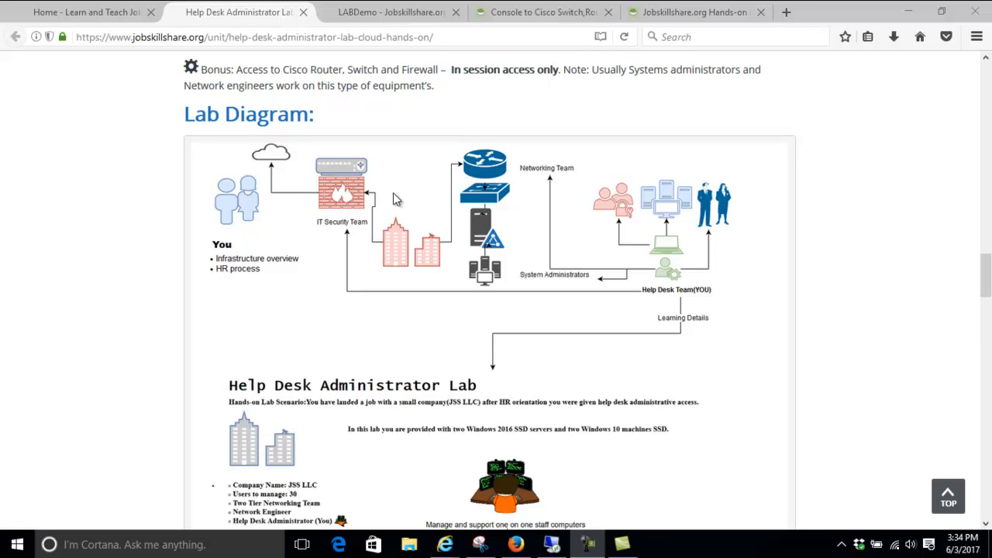
pyautogui.moveTo(474, 186)
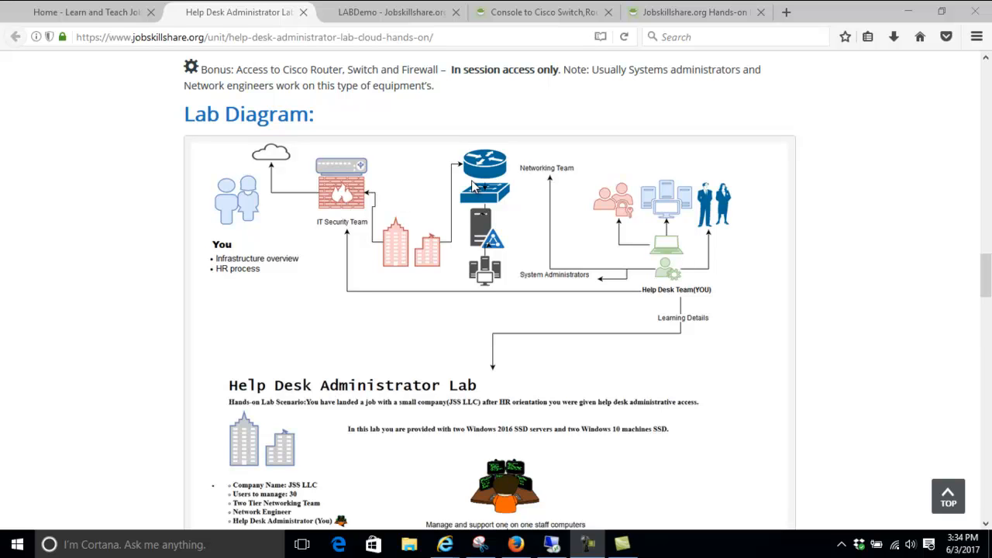
pyautogui.moveTo(518, 213)
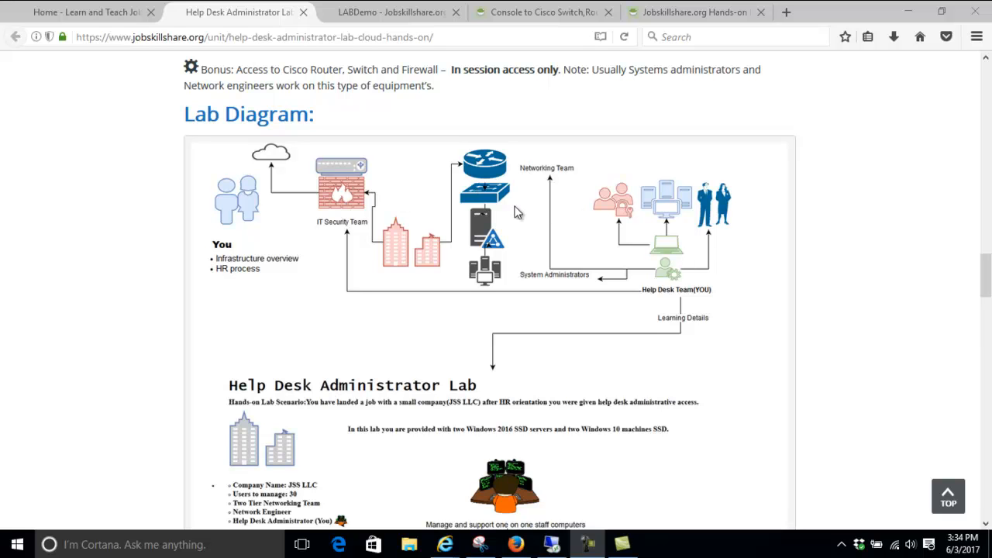
pyautogui.moveTo(546, 220)
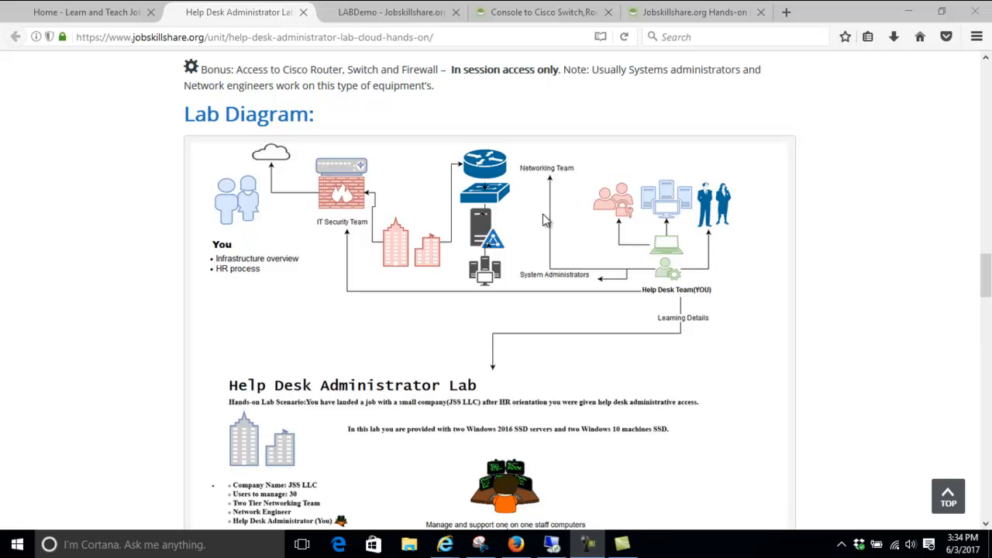
pyautogui.moveTo(651, 189)
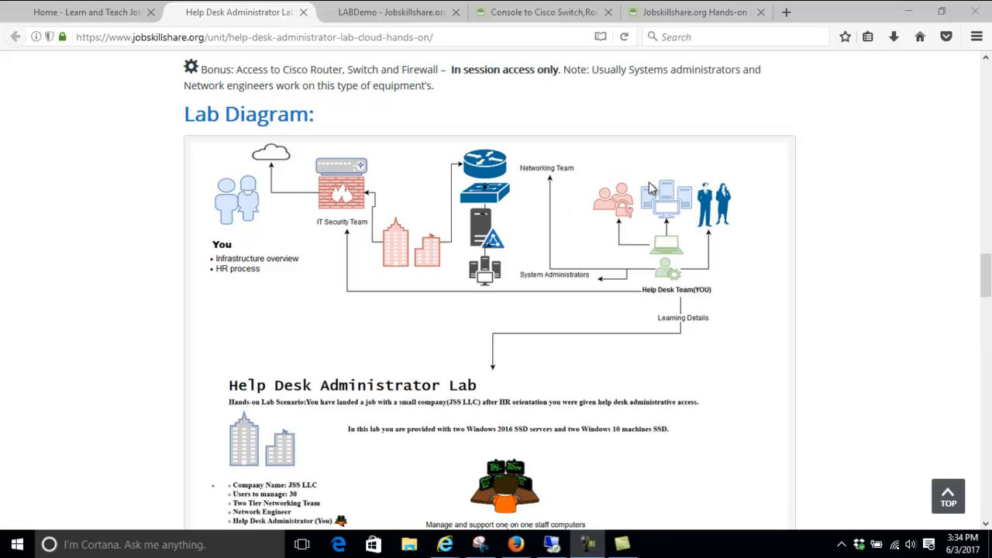
pyautogui.moveTo(510, 200)
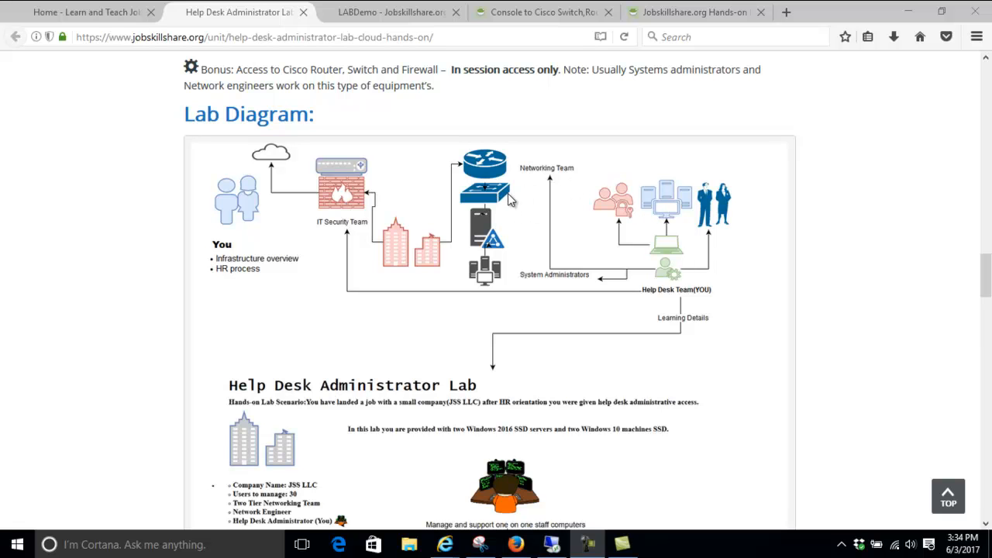
pyautogui.moveTo(540, 196)
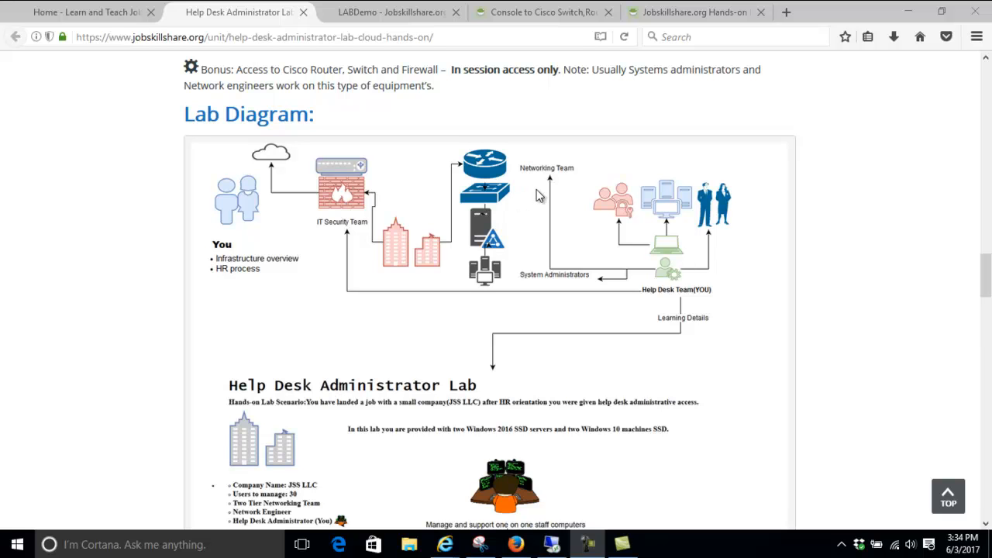
pyautogui.moveTo(606, 210)
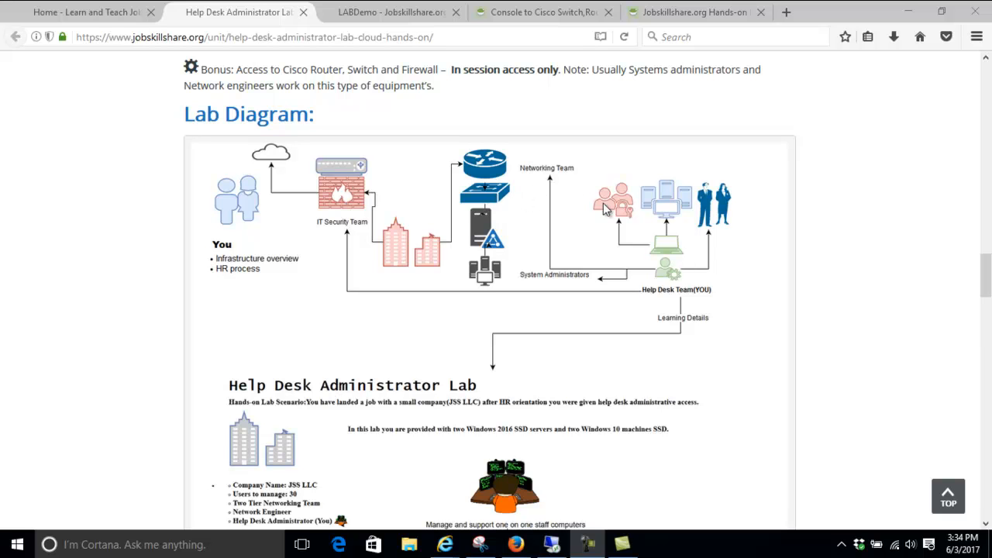
pyautogui.moveTo(504, 203)
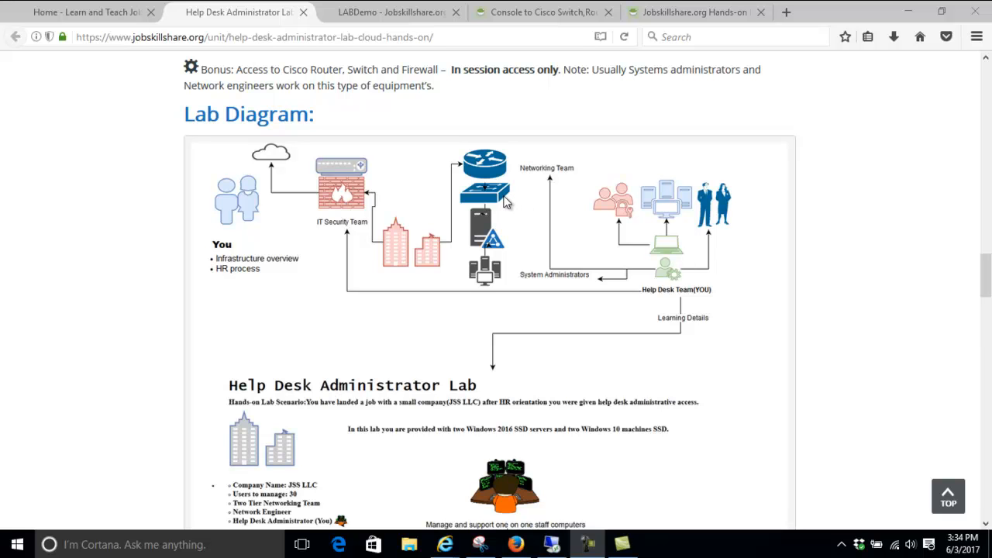
pyautogui.moveTo(546, 186)
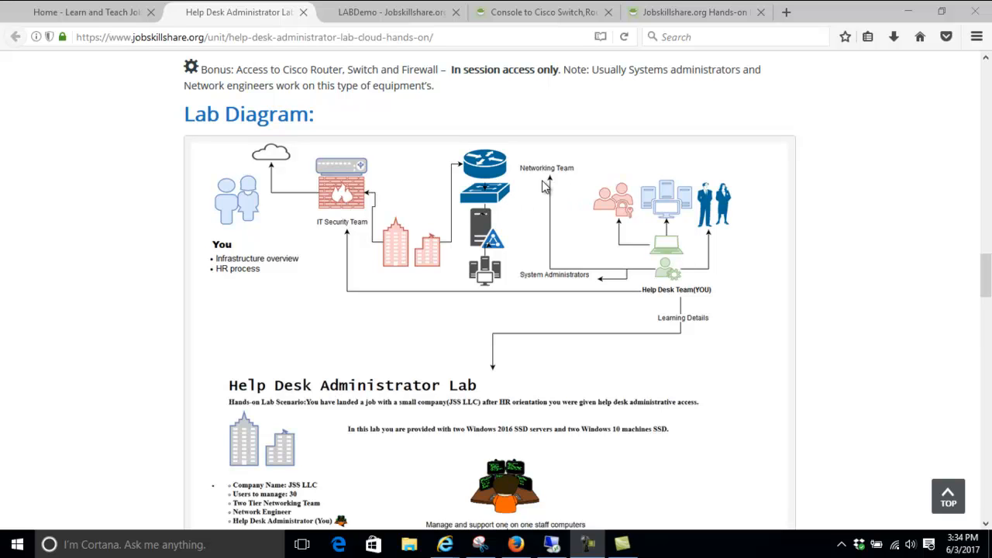
pyautogui.moveTo(455, 112)
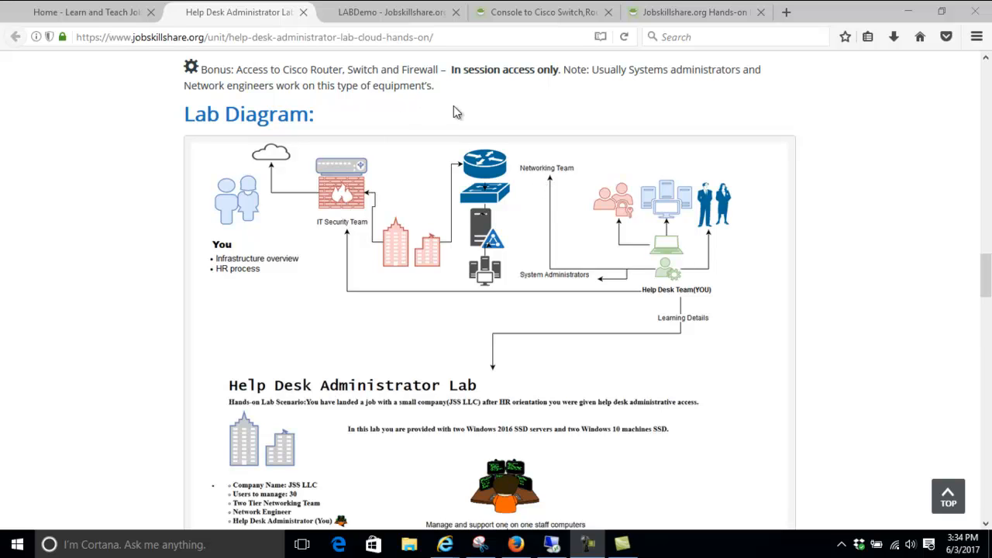
pyautogui.moveTo(516, 180)
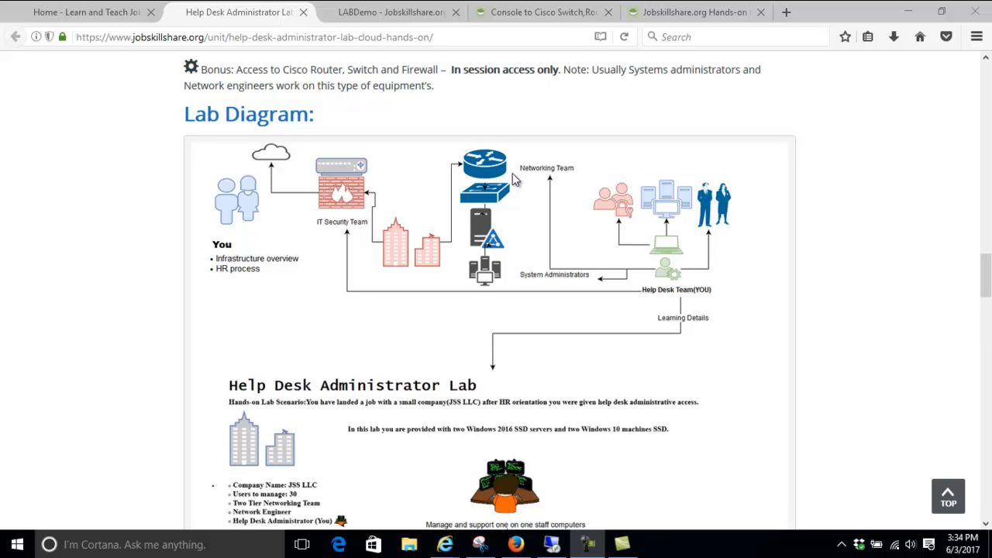
pyautogui.moveTo(519, 138)
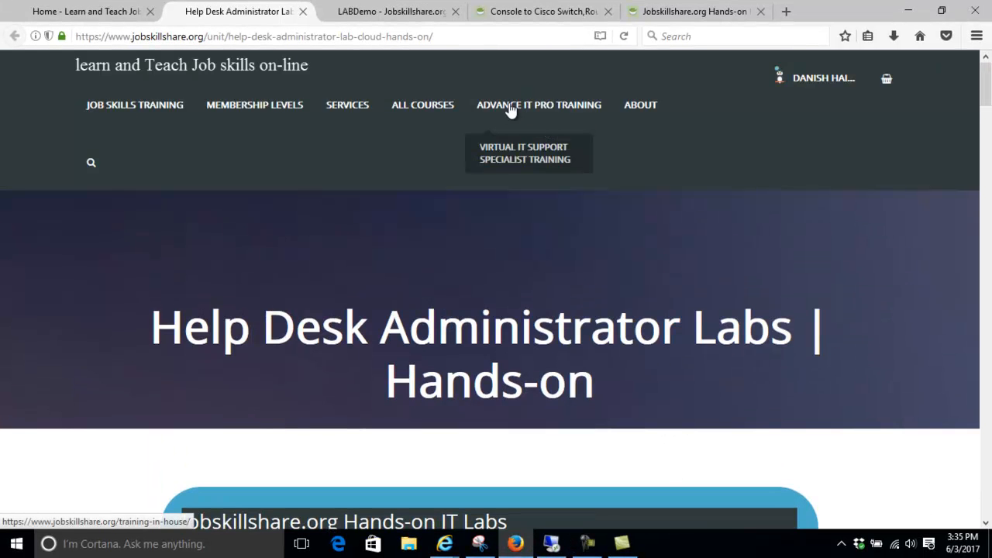
pyautogui.moveTo(640, 105)
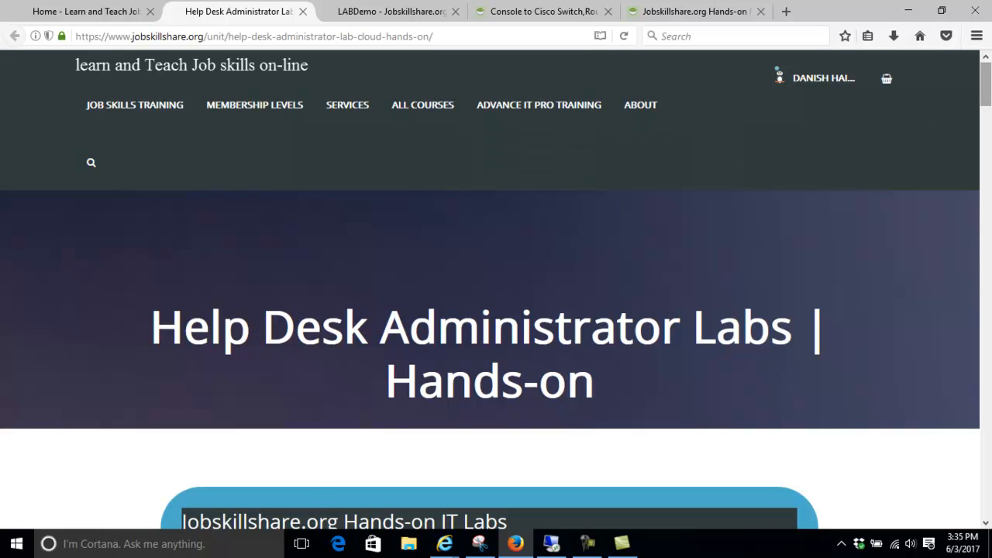
# Scroll past Lab Resources to the diagram and bring up the Remote Desktop console window
pyautogui.scroll(-3)
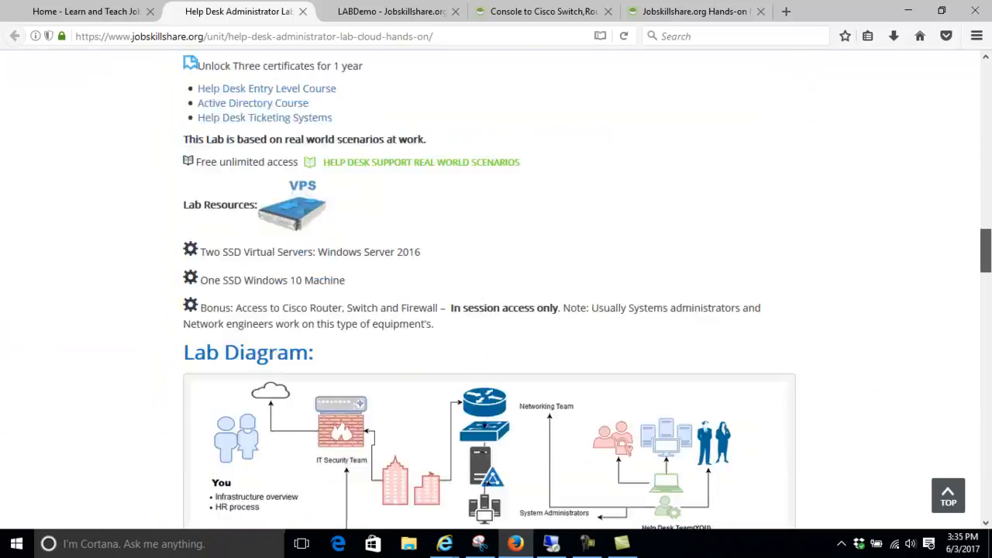
pyautogui.scroll(-3)
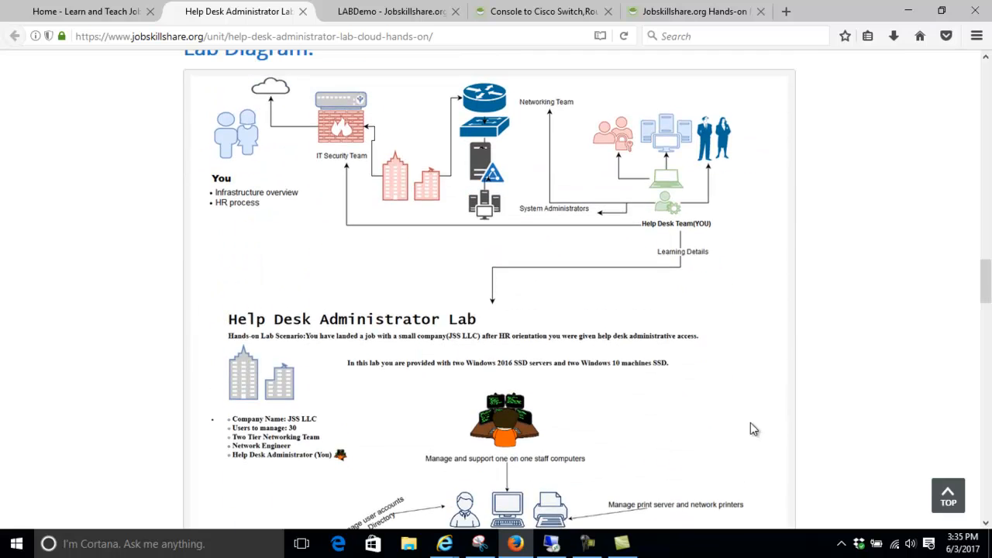
pyautogui.click(552, 542)
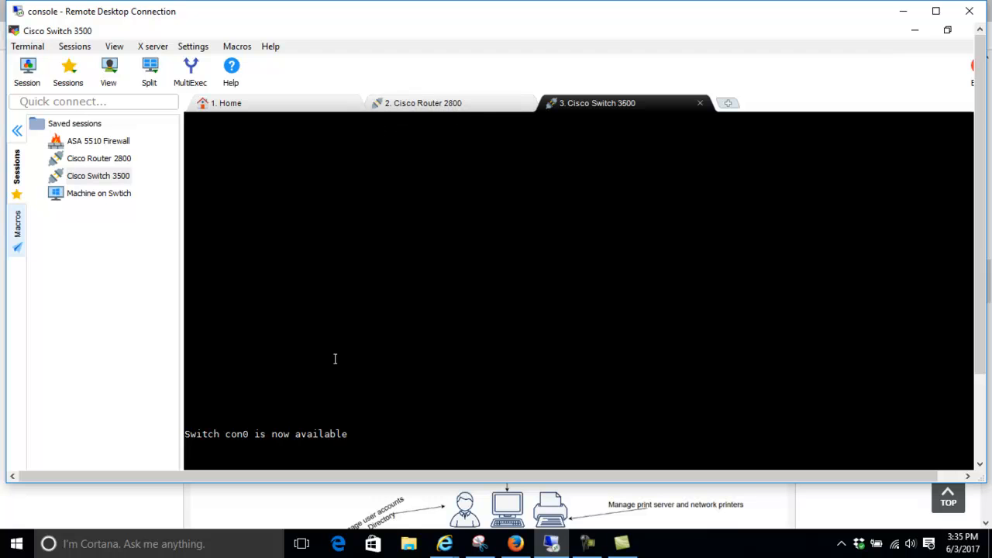
pyautogui.moveTo(99, 175)
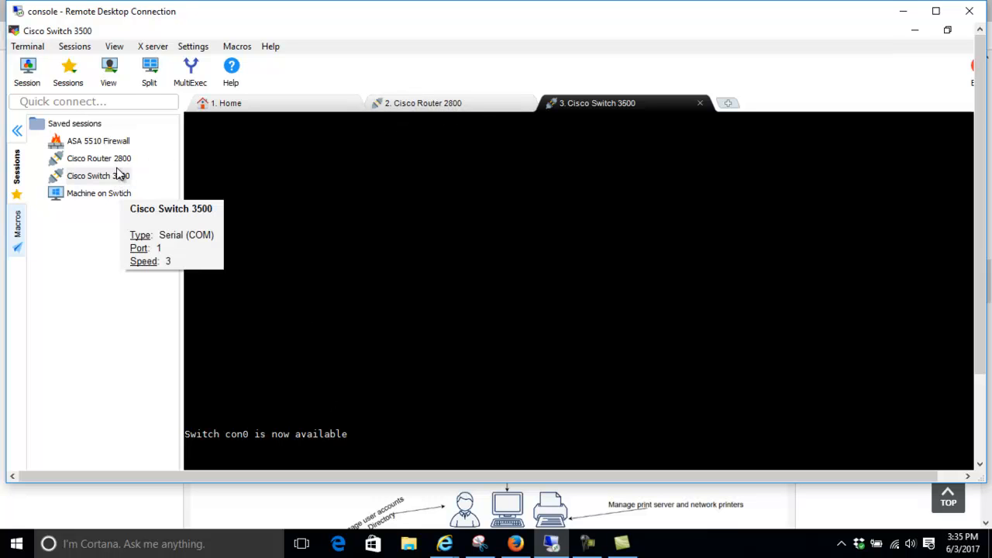
# Start the Cisco Router 2800 session, answer 'no' to initial configuration and reach the Router> prompt
pyautogui.click(421, 102)
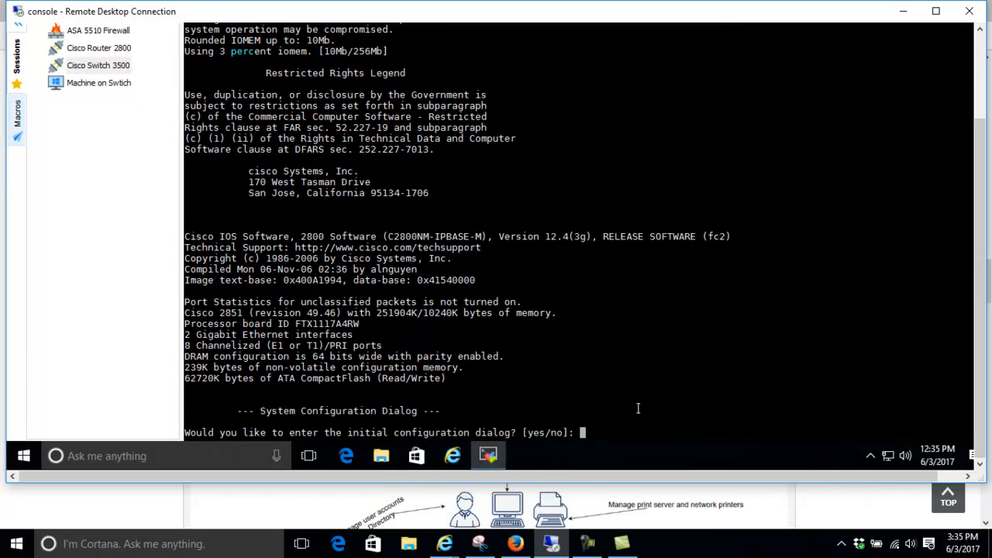
pyautogui.write('no')
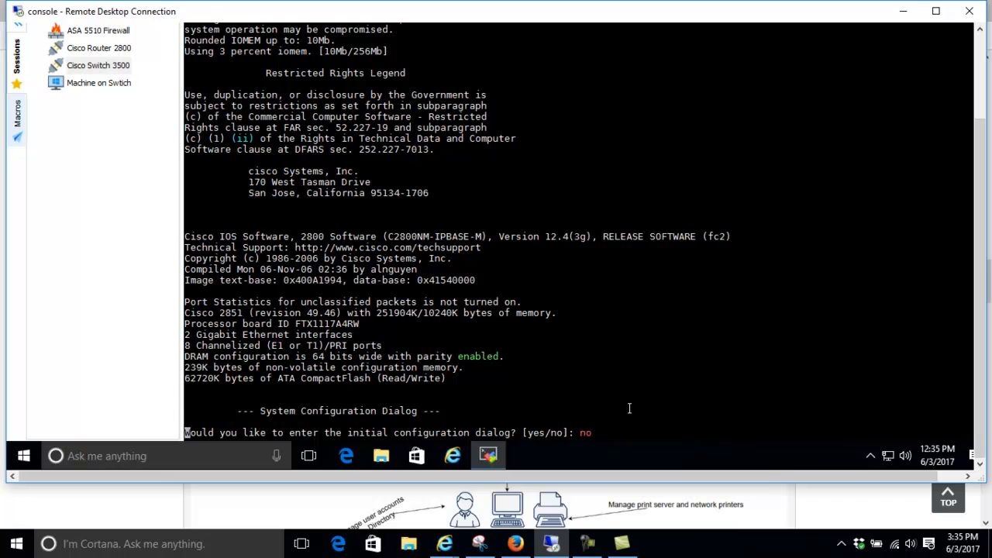
pyautogui.press('Return')
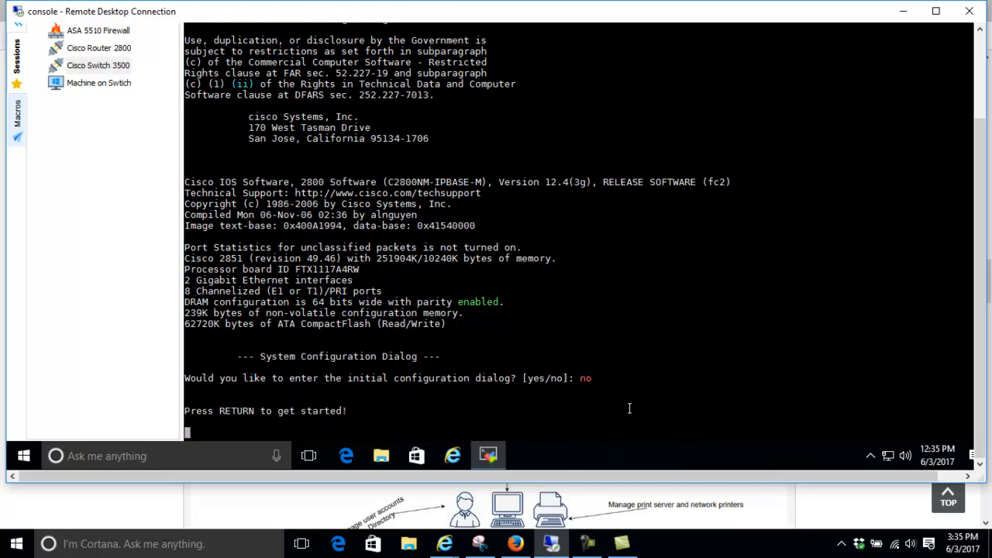
pyautogui.press('return')
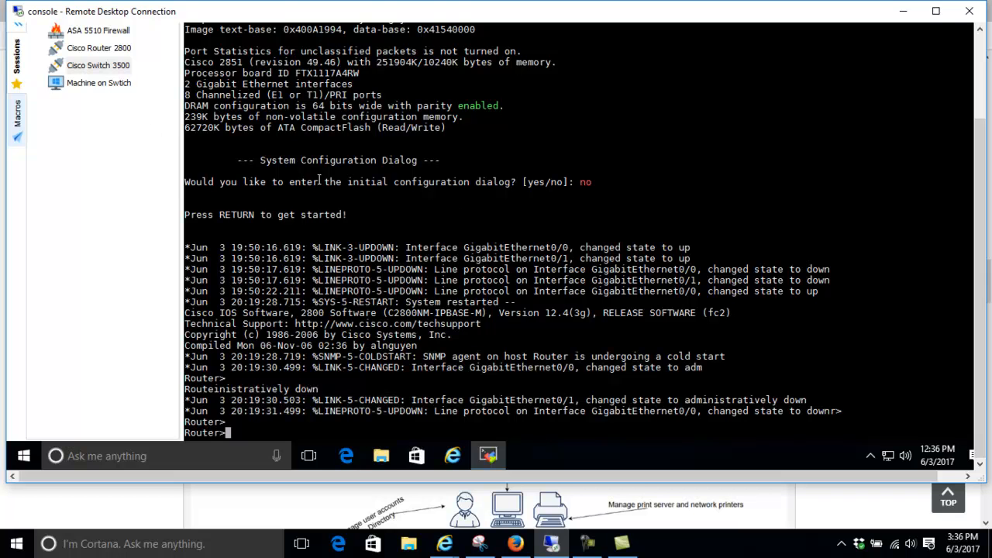
pyautogui.moveTo(99, 84)
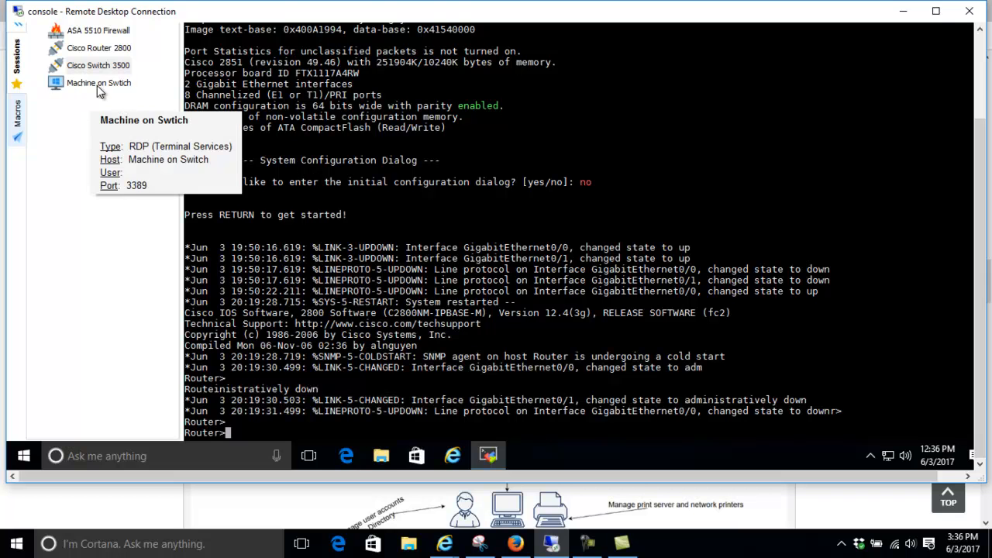
pyautogui.moveTo(964, 251)
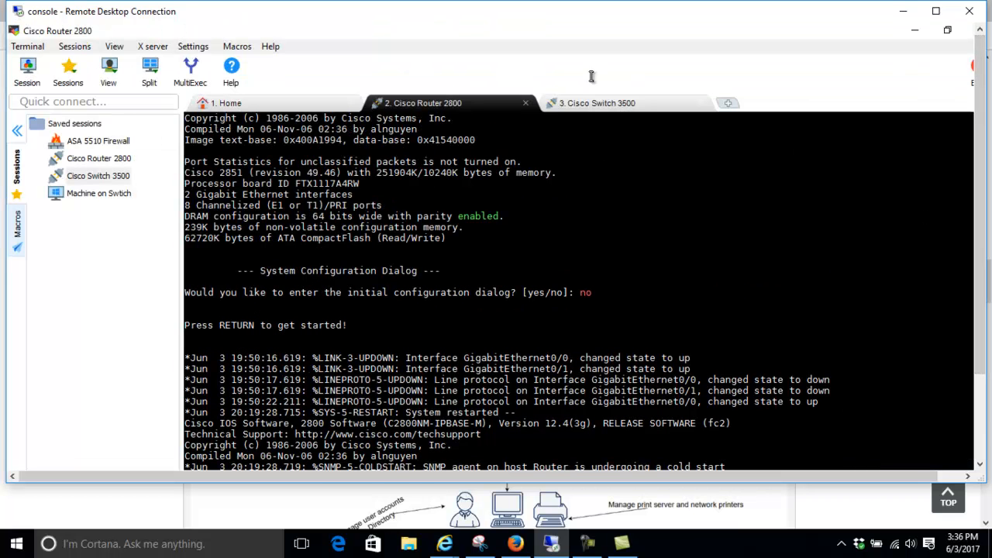
# Activate the Cisco Switch 3500 console and wake it to the press-return-to-start message
pyautogui.click(596, 103)
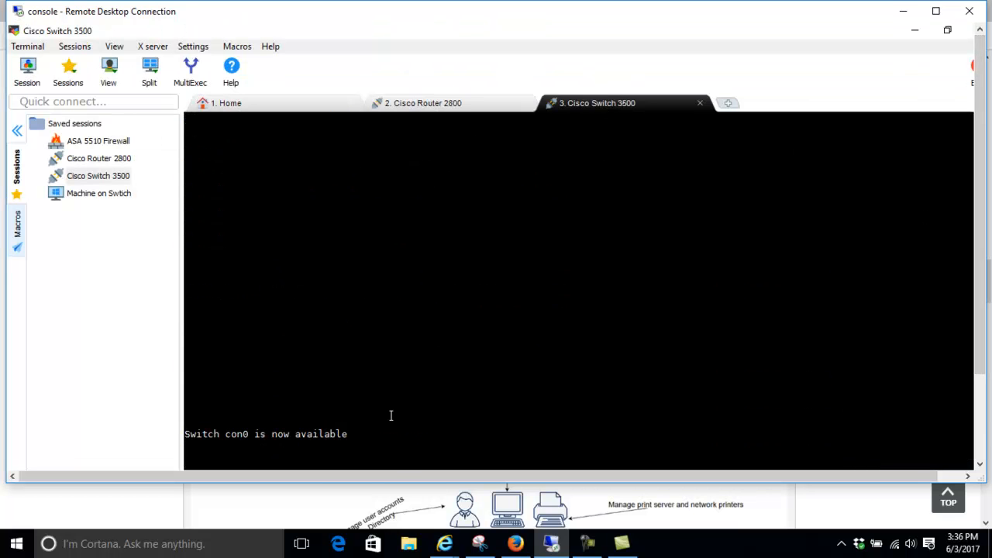
pyautogui.press('Return')
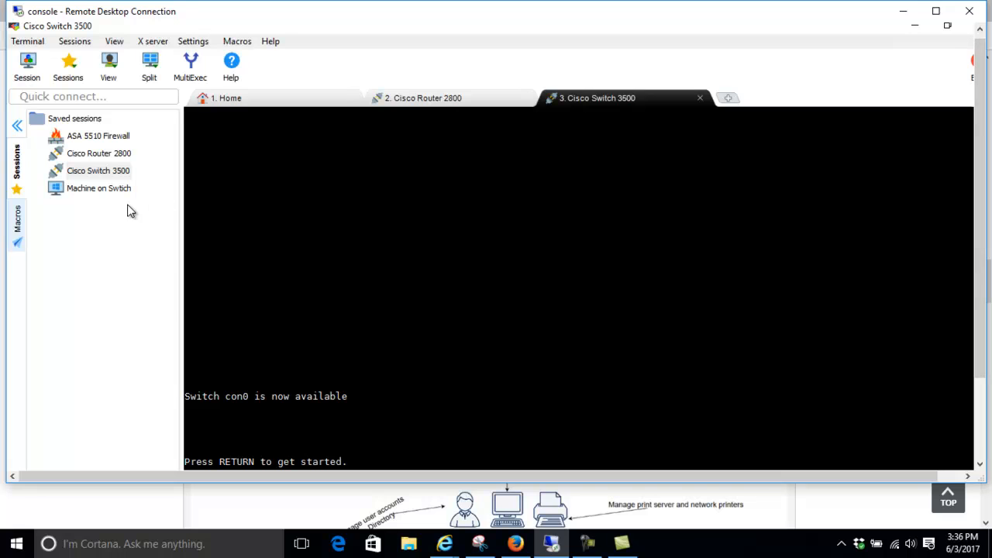
pyautogui.moveTo(99, 192)
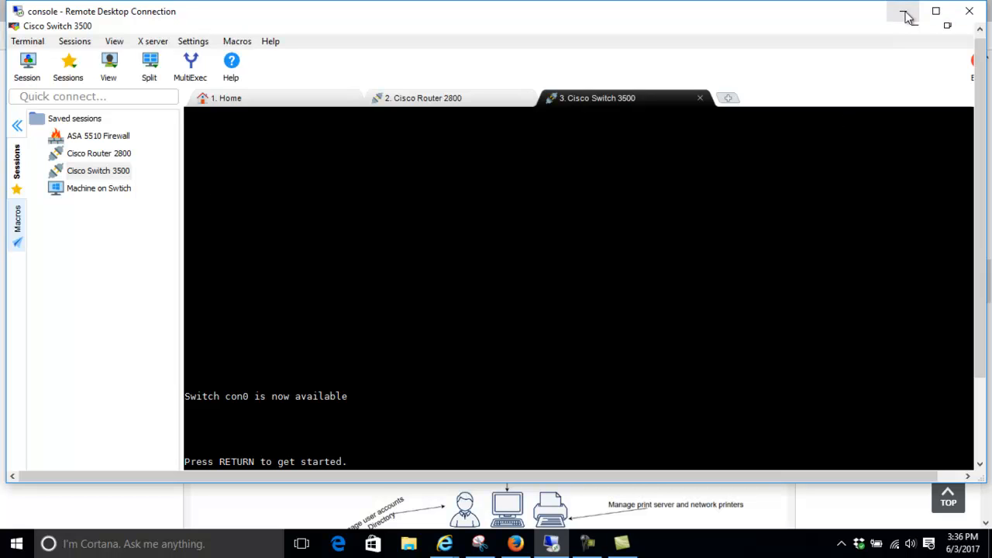
pyautogui.moveTo(898, 23)
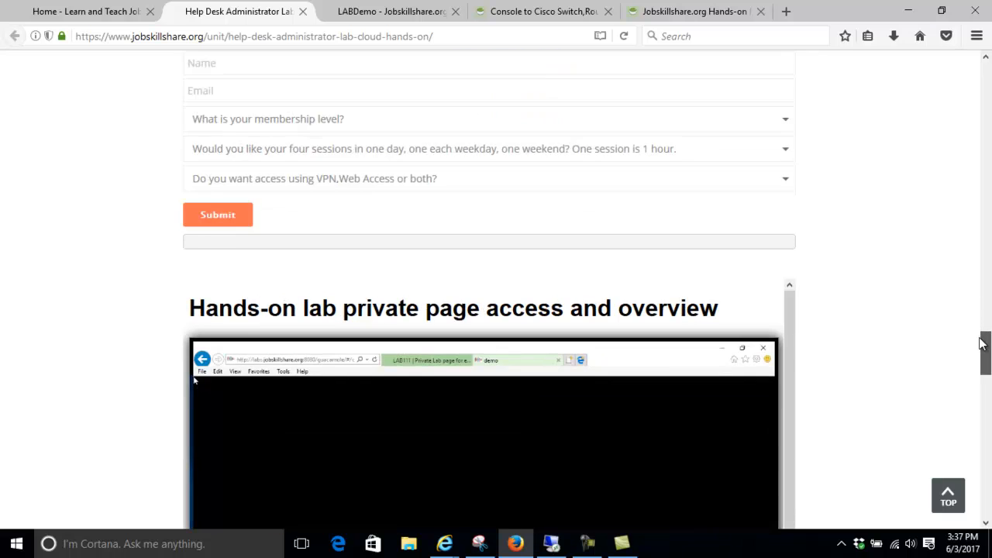
# Scroll the lab page down to the Try Hands-on Demo Lab read-only access button
pyautogui.scroll(-3)
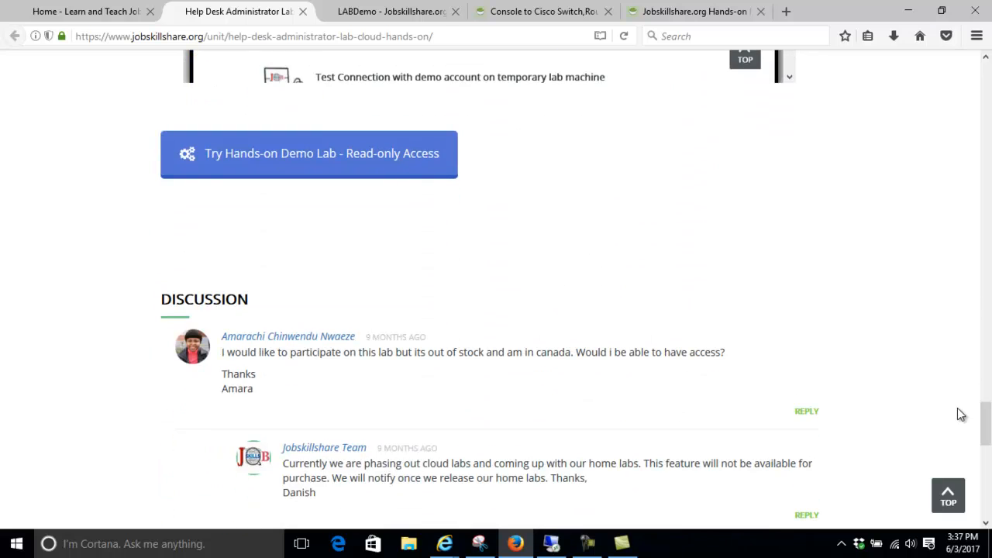
pyautogui.moveTo(387, 223)
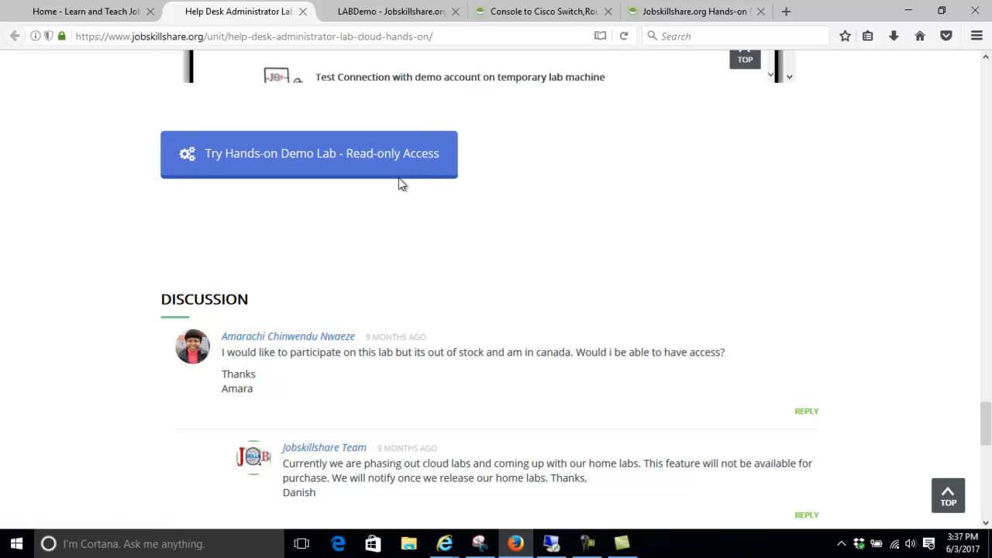
pyautogui.moveTo(394, 169)
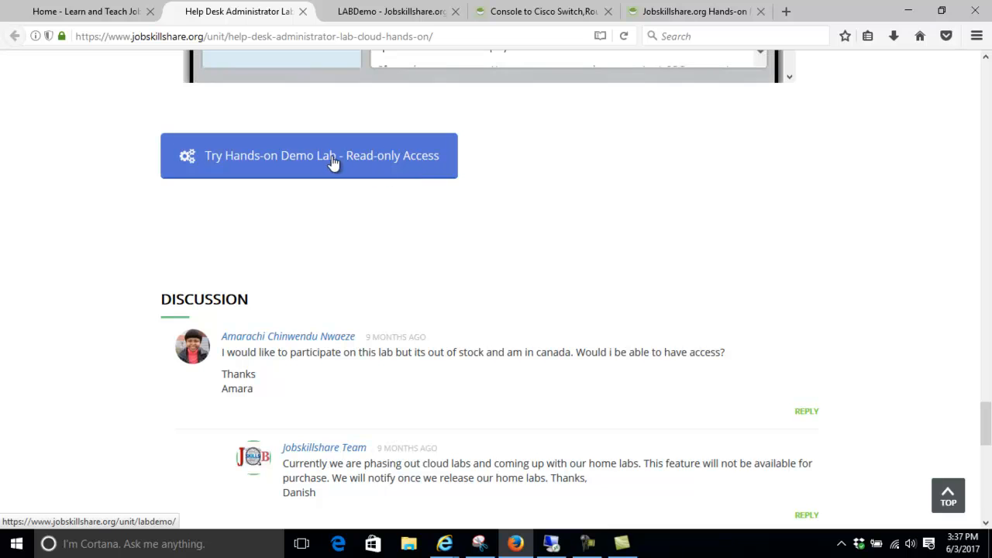
pyautogui.moveTo(246, 164)
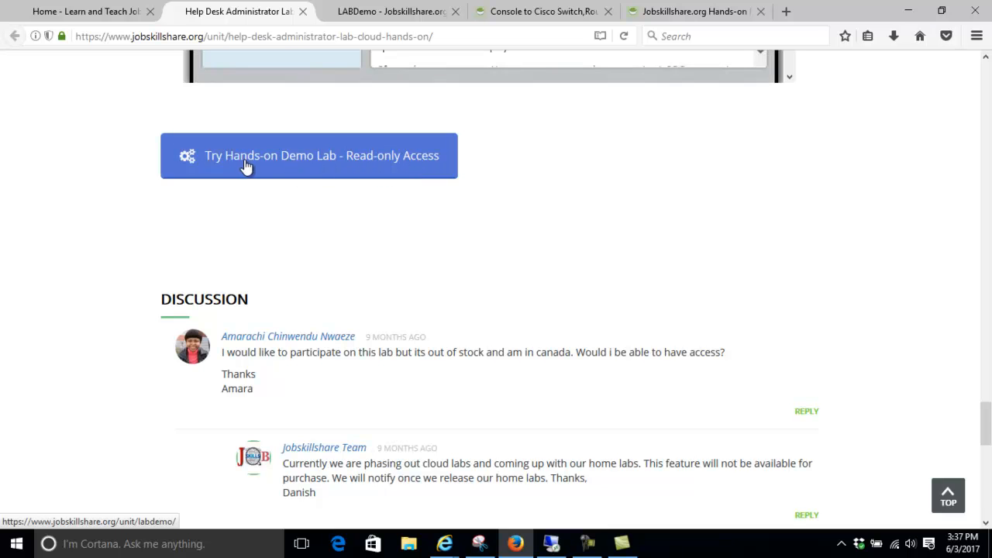
# Launch the read-only demo lab in Guacamole showing the Cisco Switch 3500 at the Switch> prompt
pyautogui.click(309, 155)
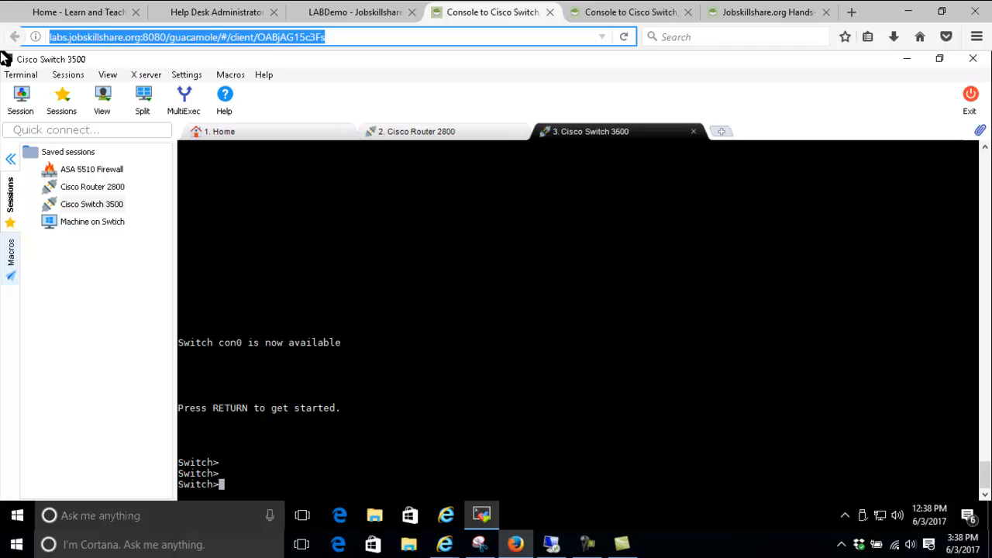
pyautogui.click(586, 544)
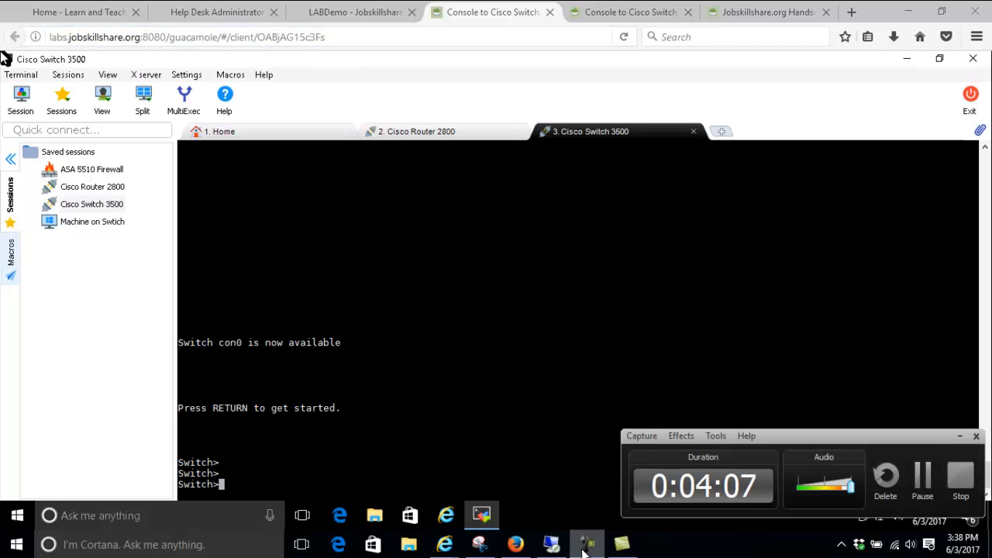